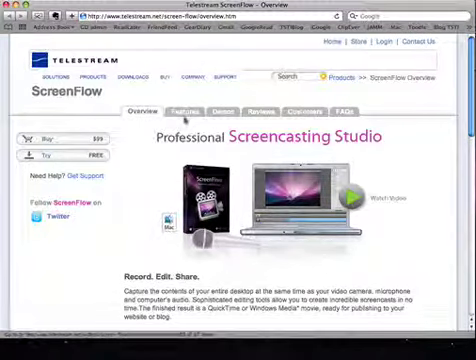
Step: Browse the ScreenFlow features page, return to the overview, and start the Flash tutorial video
left_click(185, 112)
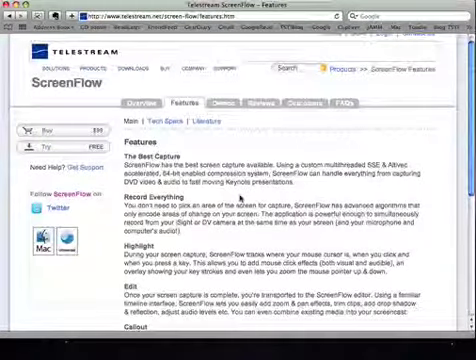
scroll("down", 3)
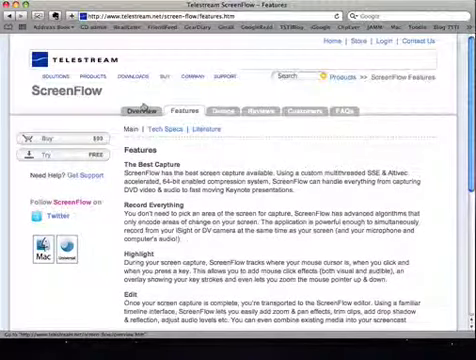
left_click(144, 111)
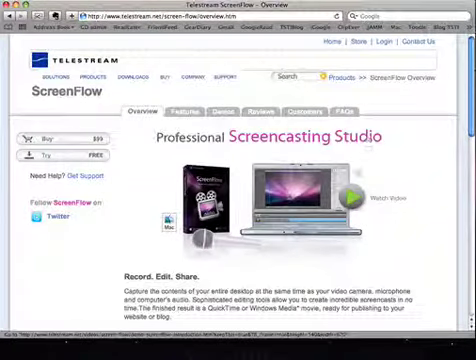
mouse_move(350, 197)
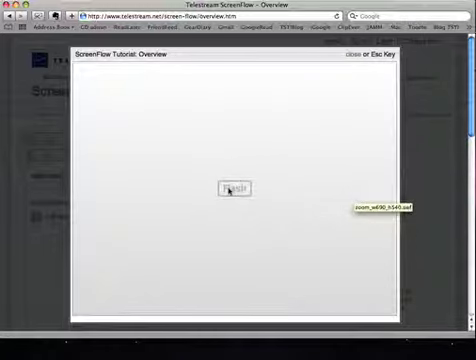
left_click(237, 189)
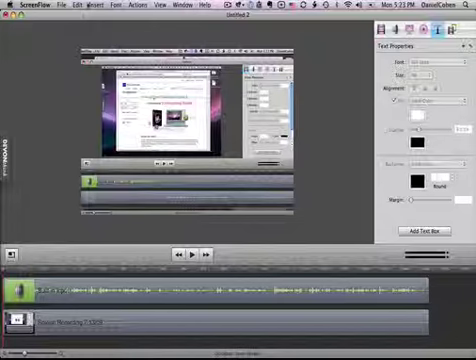
Step: Add a text box at the video's lower left reading 'Part 2'
left_click(97, 7)
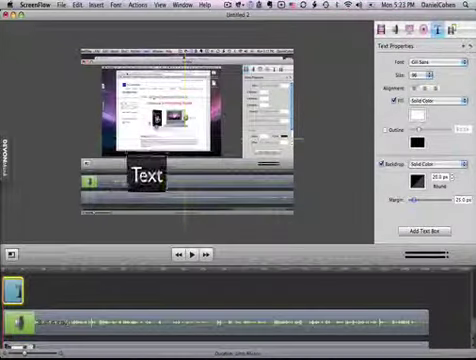
left_click_drag(145, 172, 100, 135)
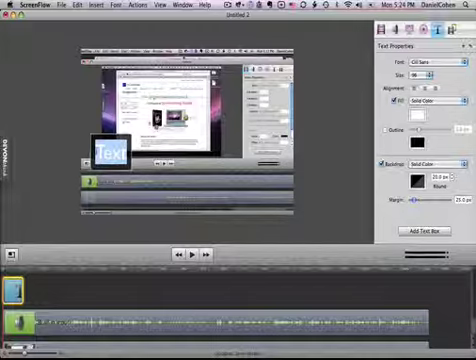
type("2nd")
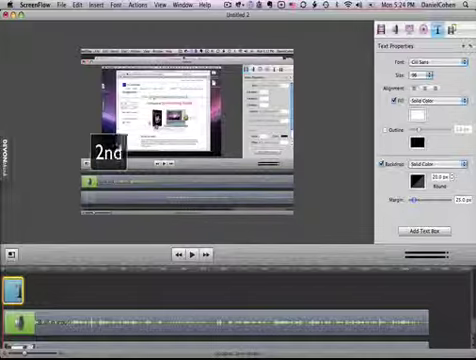
type("Part")
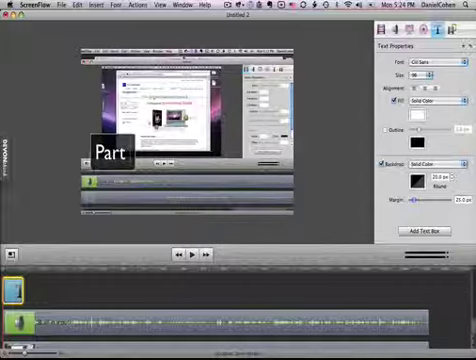
type("2")
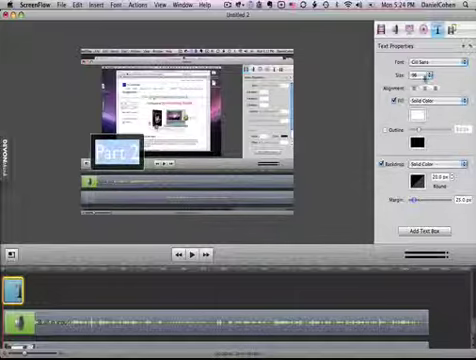
Step: Pick a larger size for the 'Part 2' text, then play the project to preview it
left_click(418, 77)
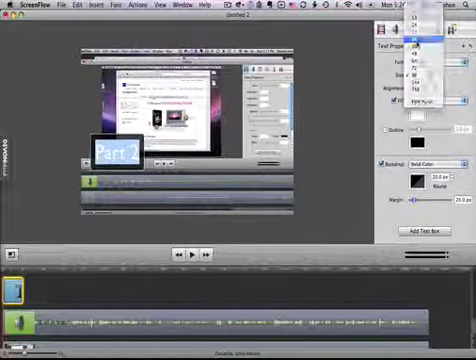
left_click(430, 35)
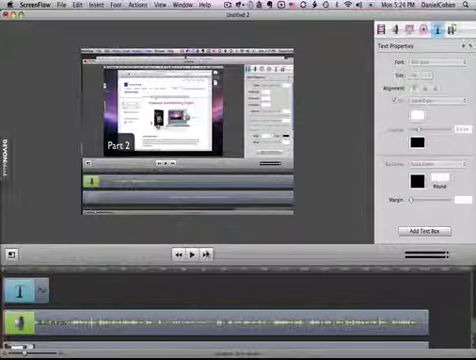
left_click(195, 253)
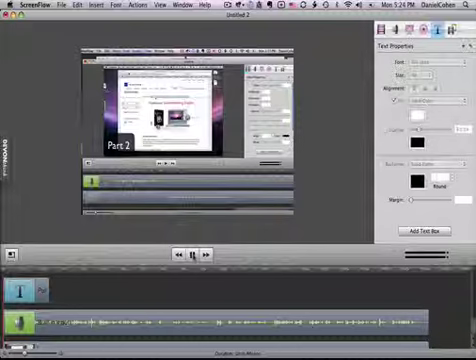